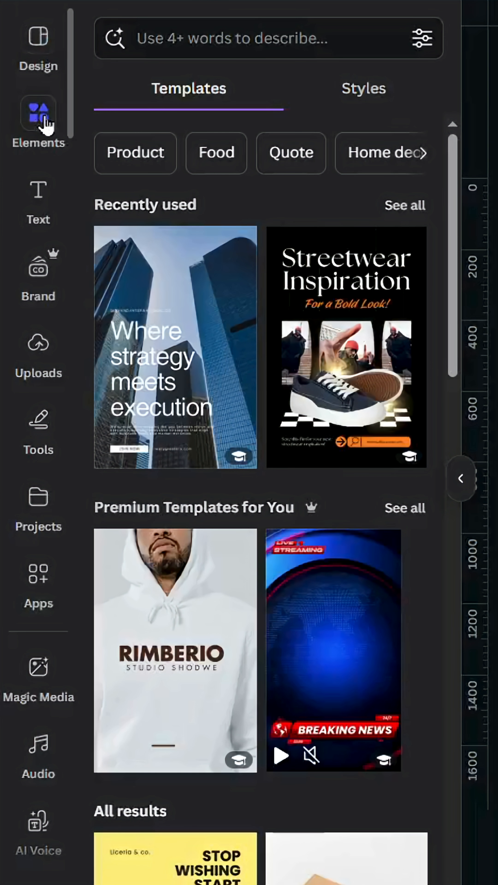
Add a square shape from the Elements library to the page.
click(39, 114)
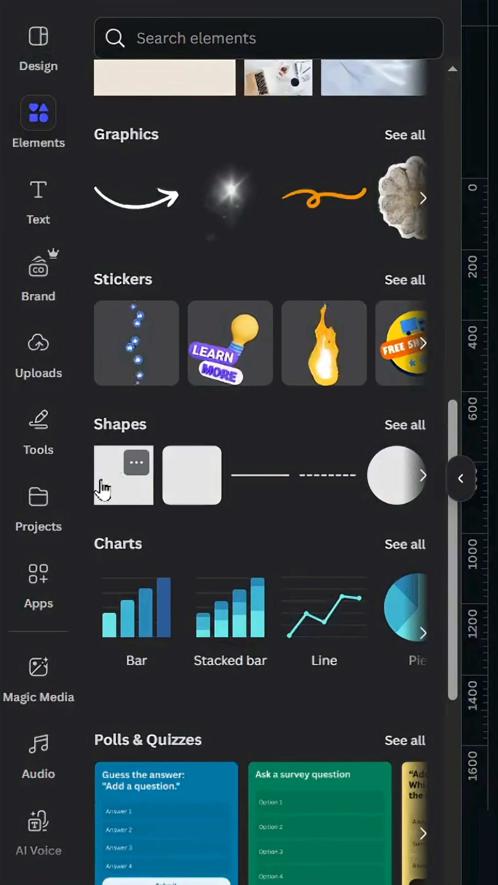
click(191, 475)
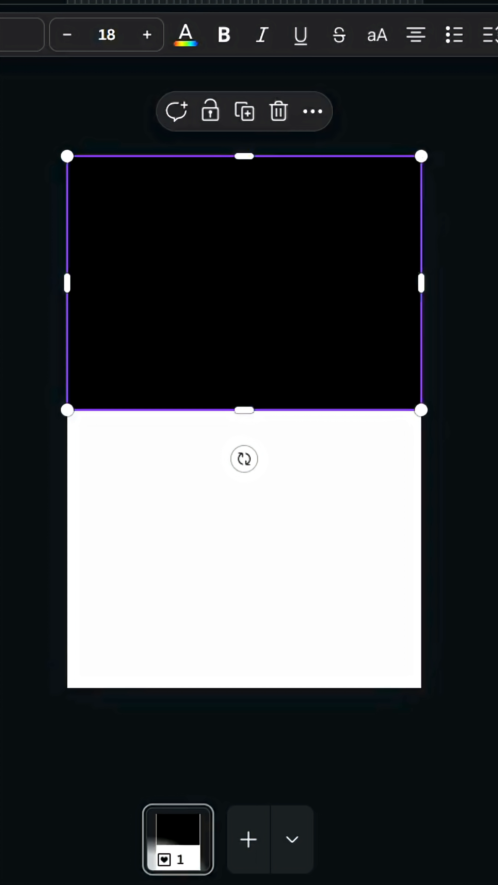
Search Elements for 'dripping', filter to Graphics and add the pink drip graphic.
click(38, 184)
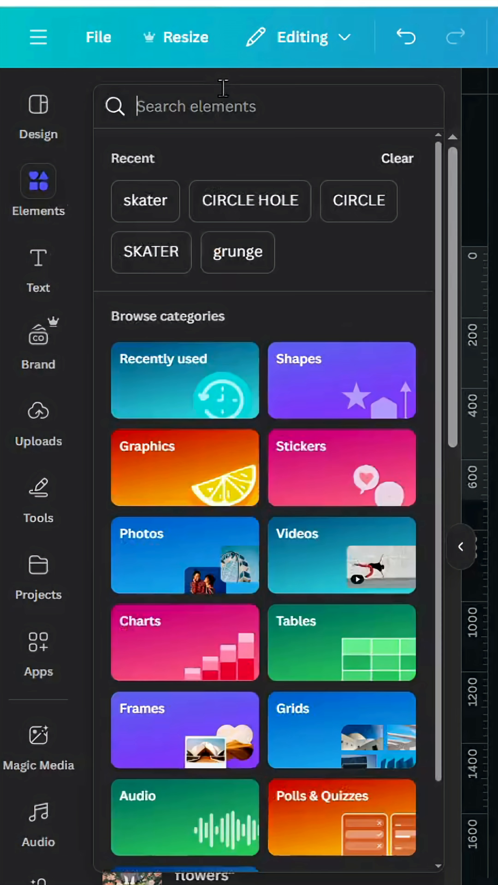
text(dr)
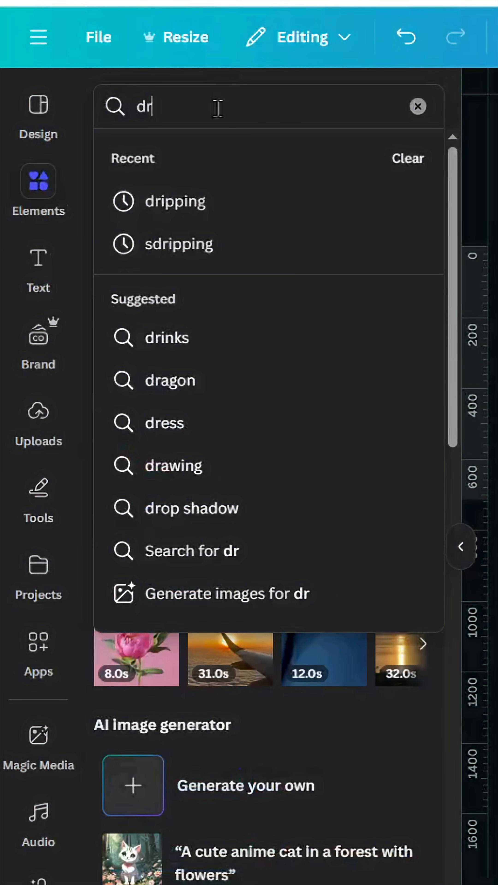
click(176, 203)
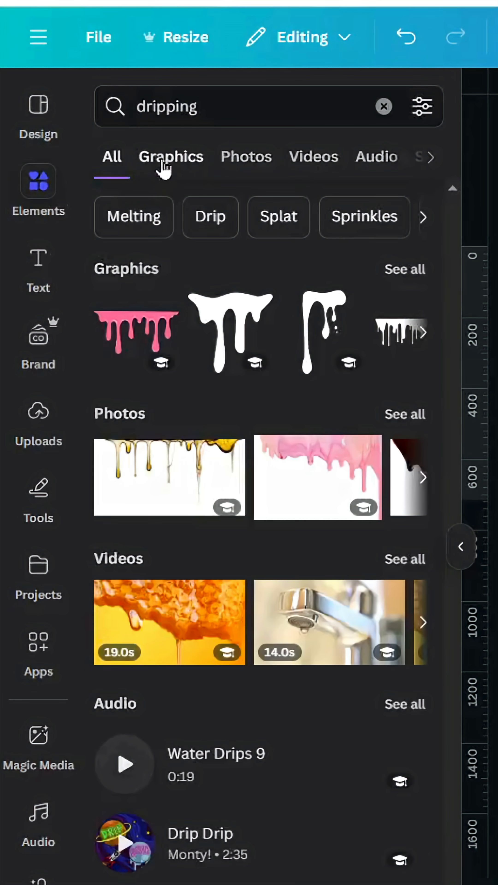
click(171, 157)
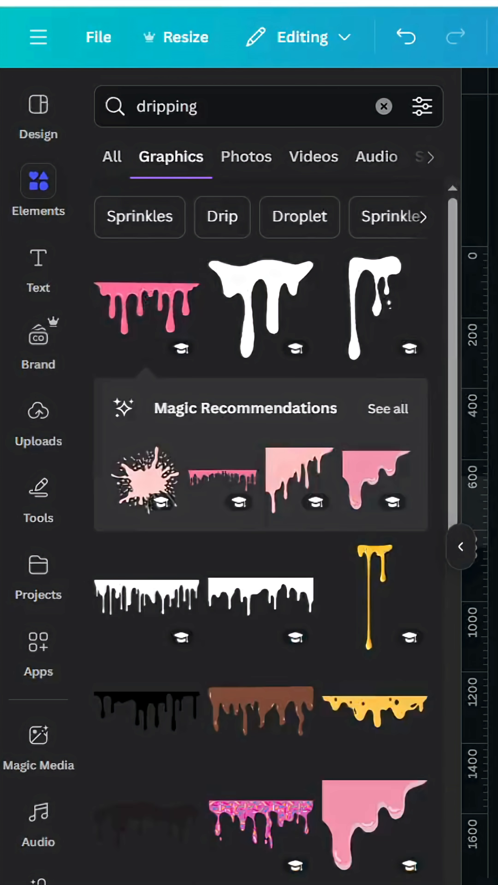
click(145, 305)
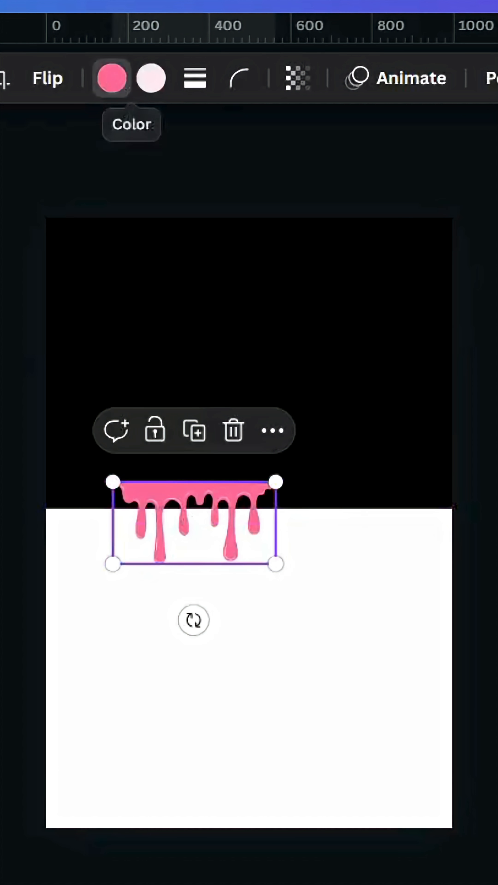
Recolour the drip black and align it under the black rectangle's bottom edge.
click(111, 79)
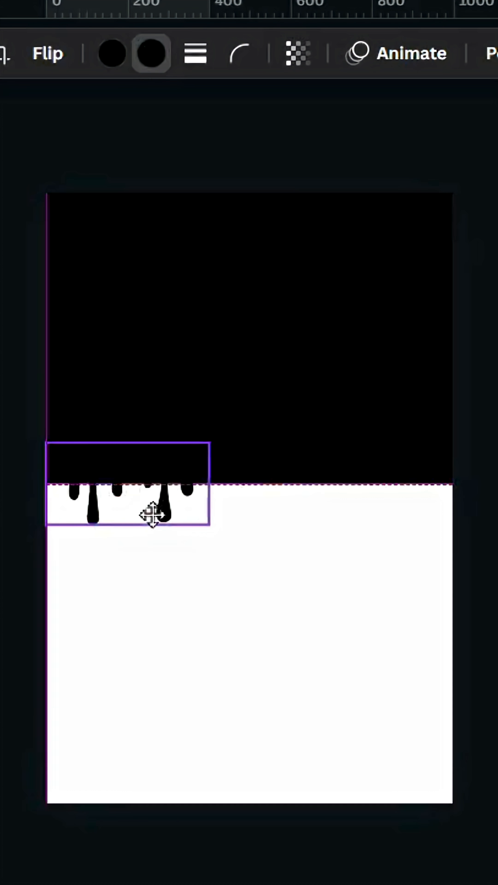
drag(208, 527, 445, 644)
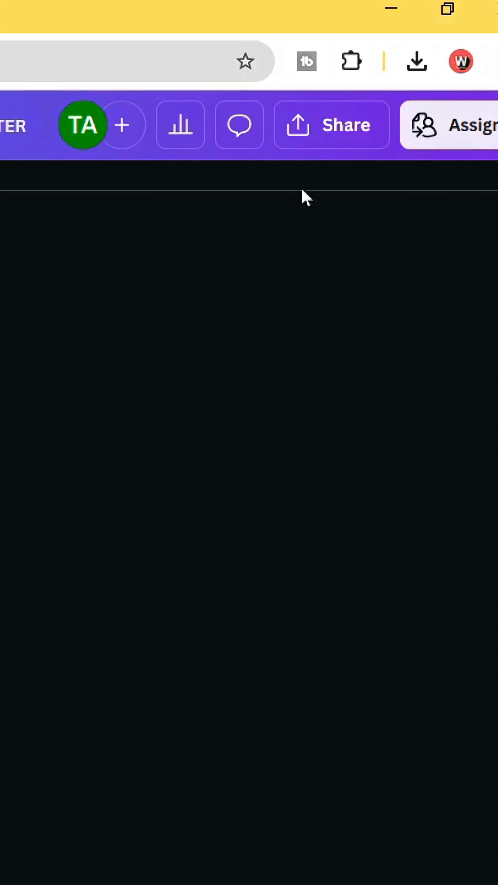
Download the black drip design as an image via Share.
click(417, 62)
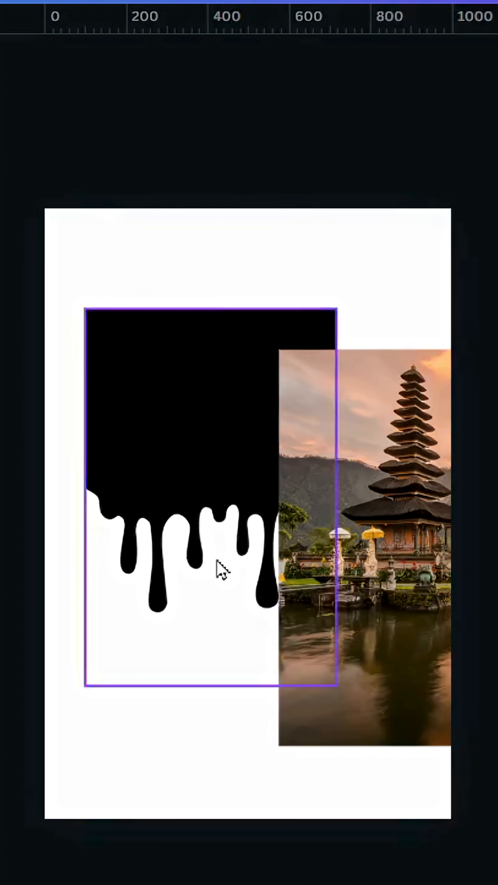
Select the temple photo and search Apps for 'ble' to find Blend Image.
click(364, 547)
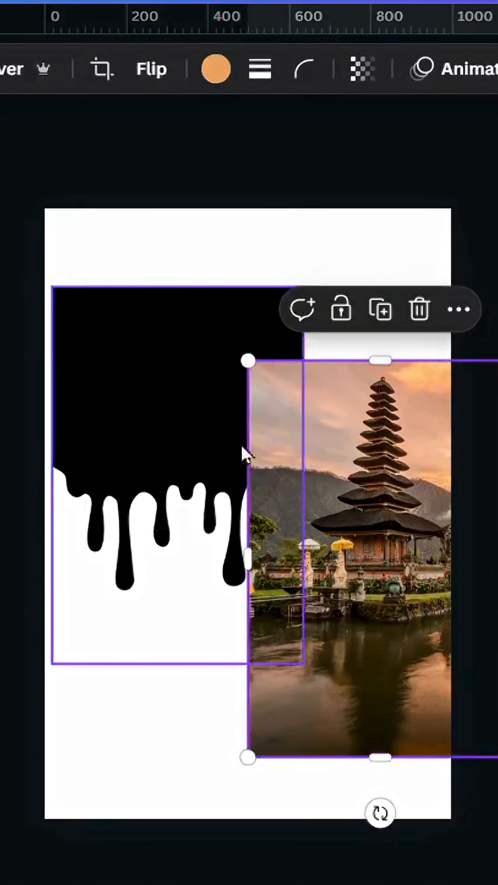
click(44, 665)
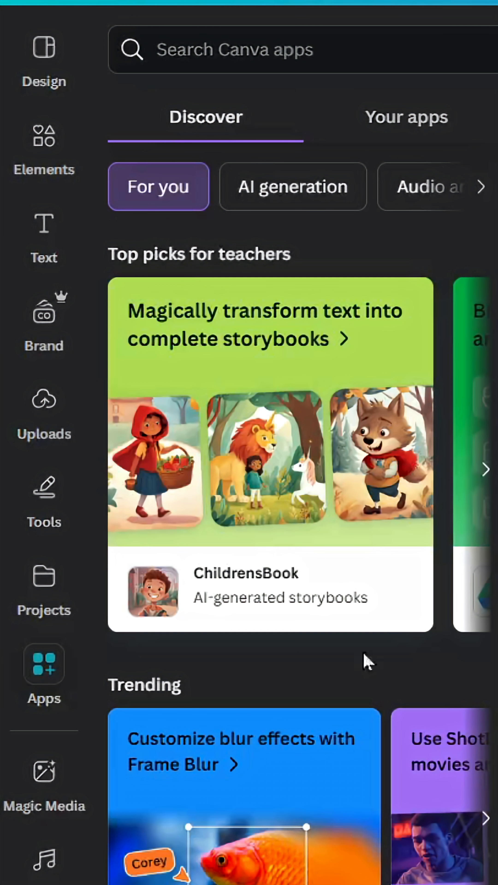
click(241, 59)
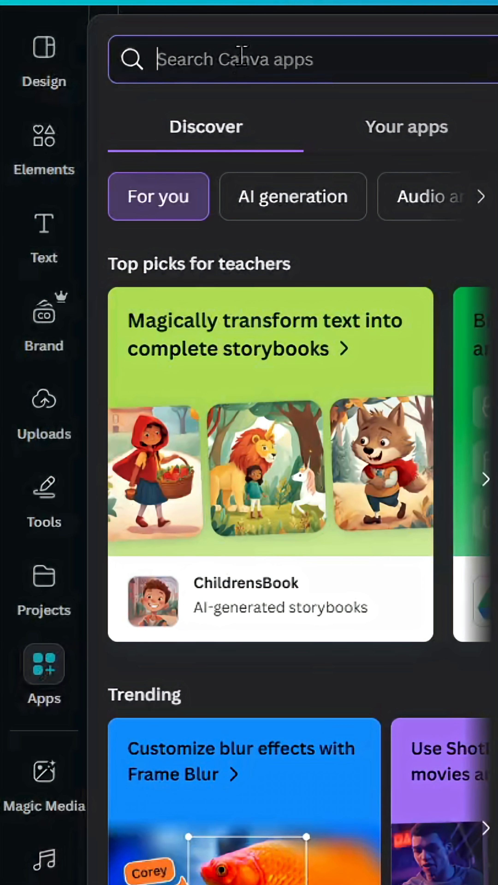
text(ble)
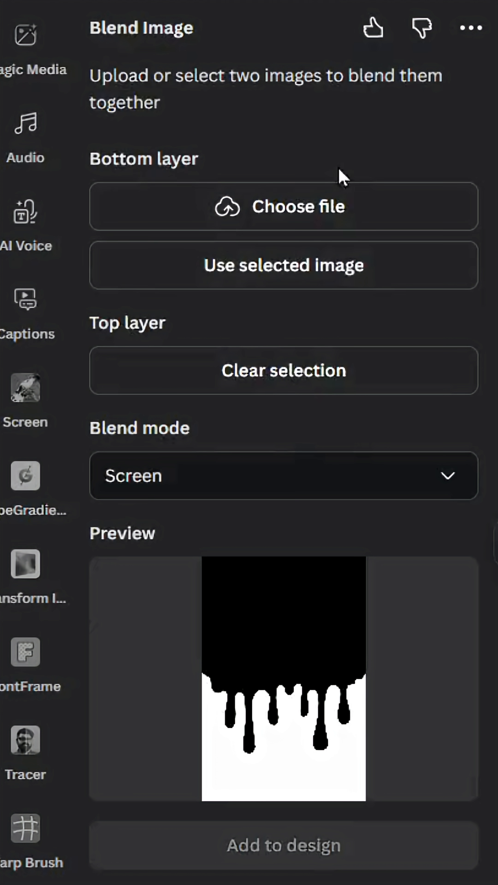
Use the temple photo as the bottom layer and add the blended result to the design.
click(282, 267)
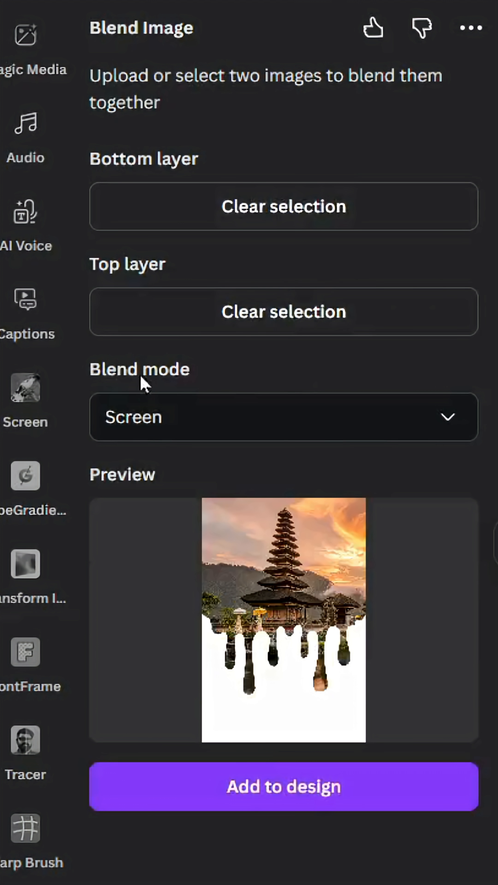
mouse_move(310, 423)
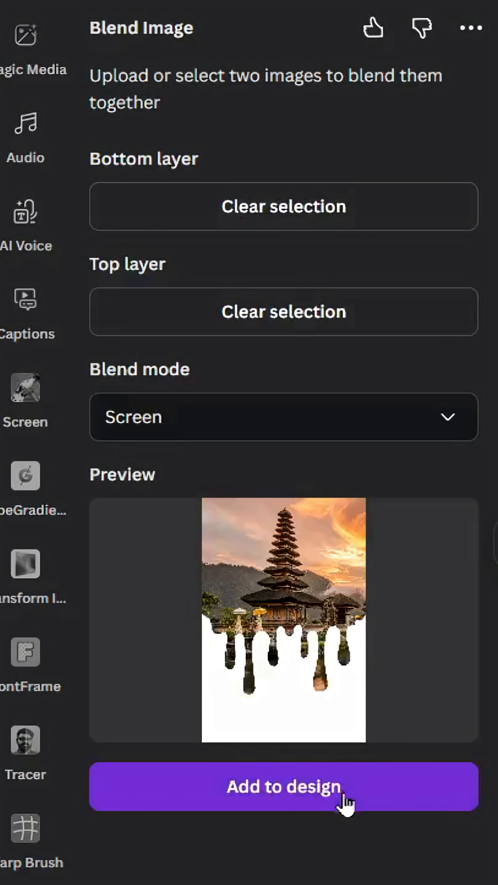
click(282, 787)
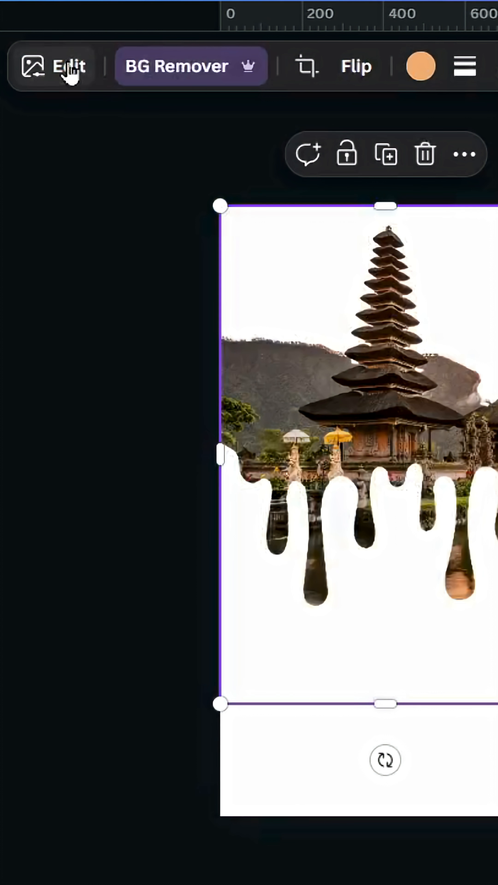
Restore the erased area around the mountains with the Background Remover's Restore brush.
click(67, 68)
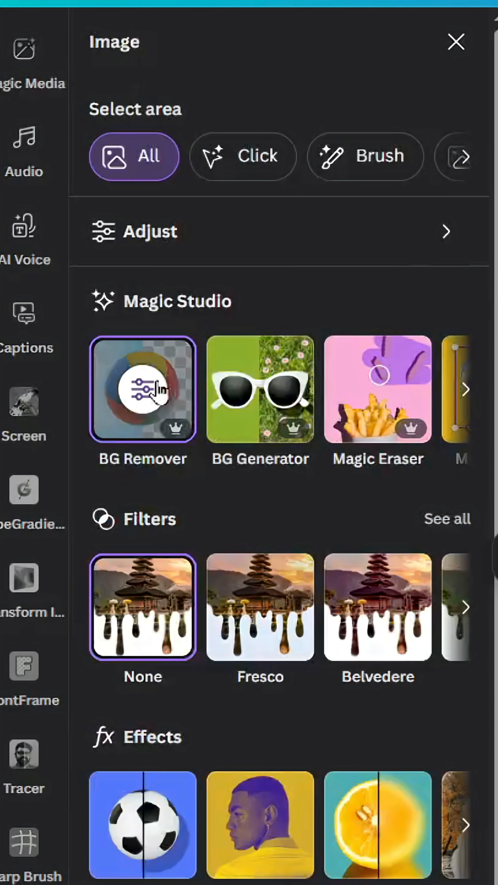
click(141, 388)
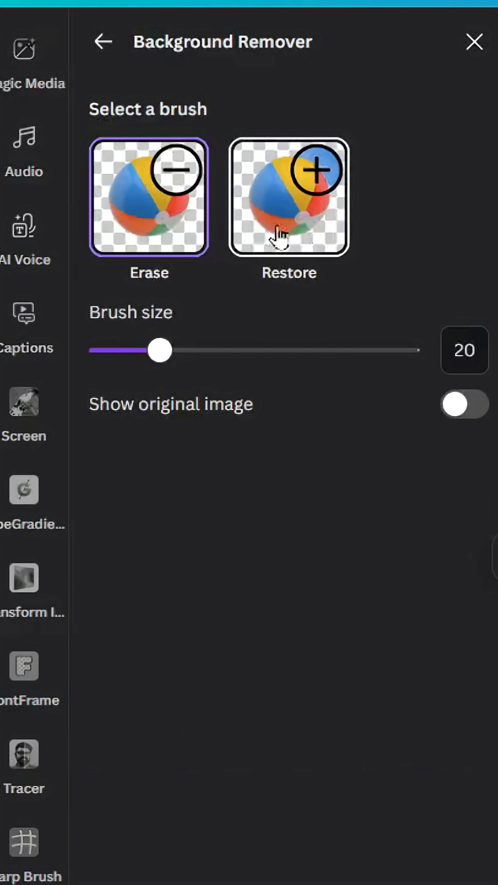
click(288, 196)
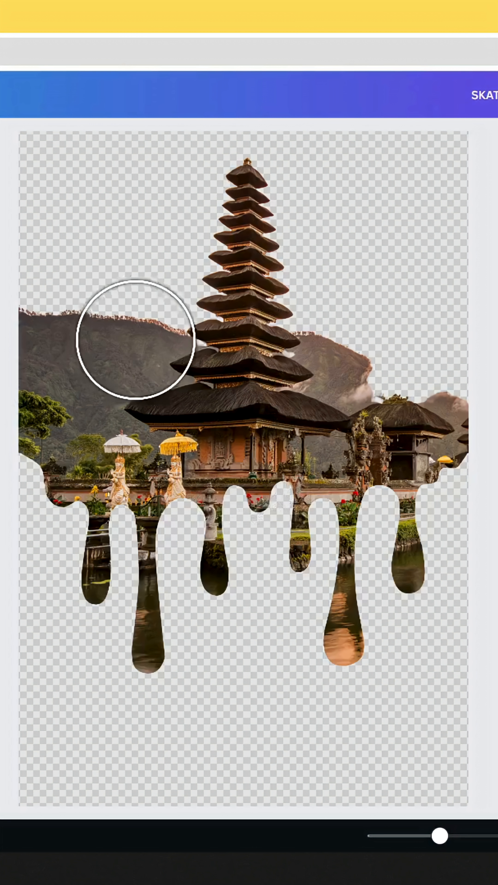
drag(135, 347, 429, 175)
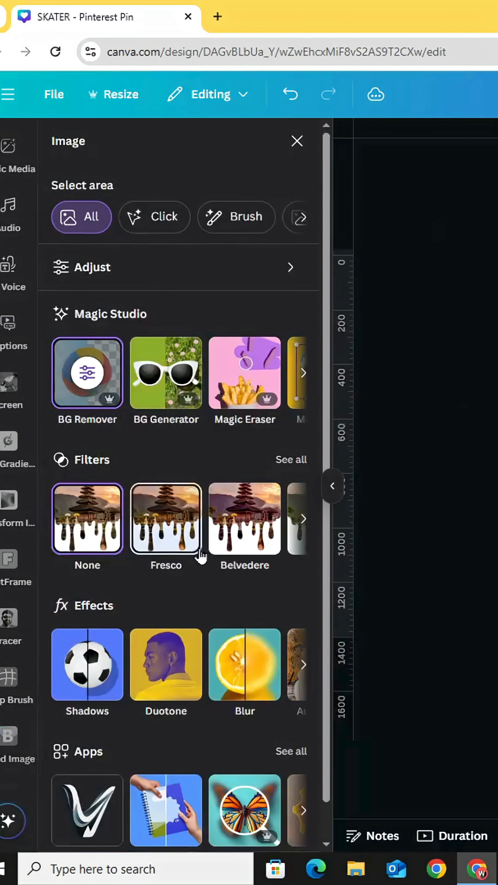
Apply a white Outline shadow to the photo, then bring up the download options.
click(87, 664)
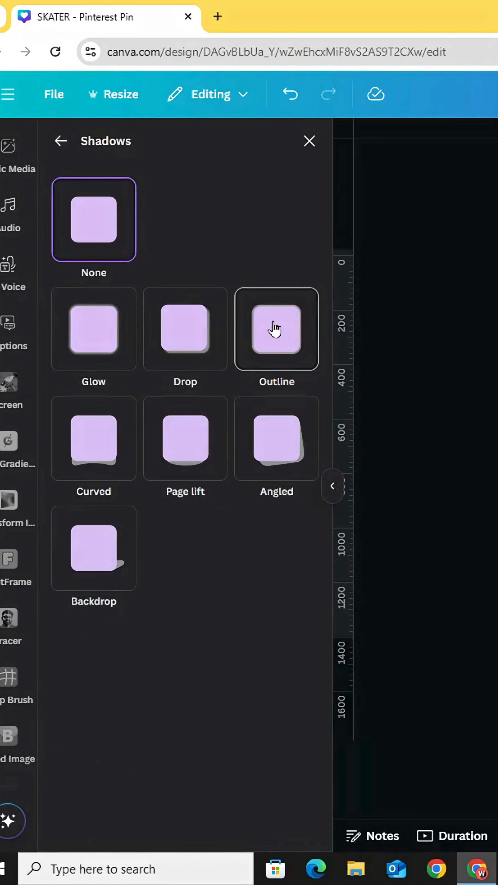
click(276, 330)
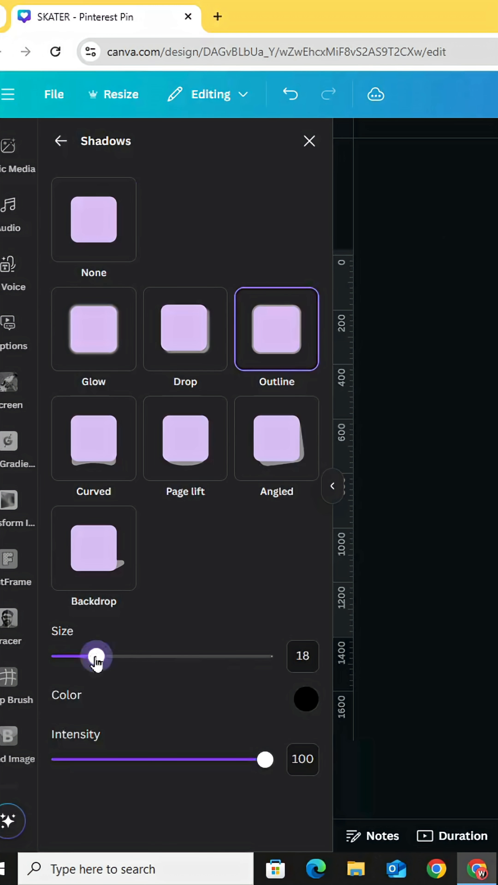
click(305, 698)
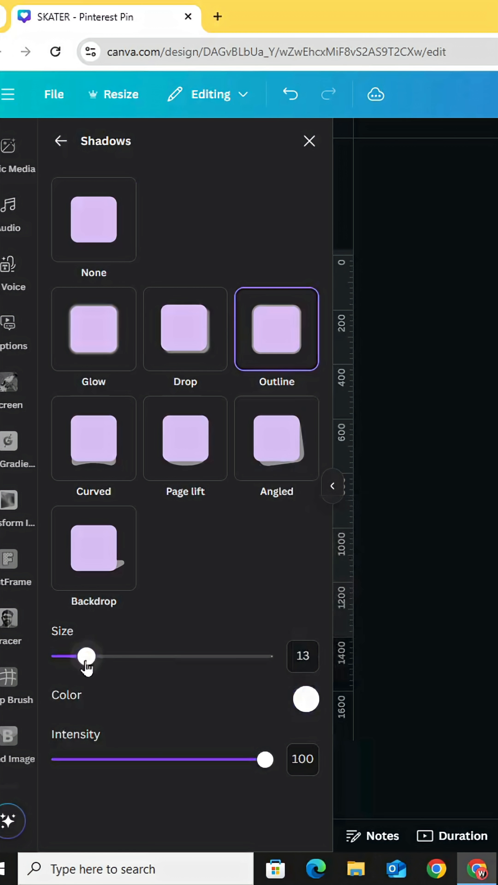
click(309, 141)
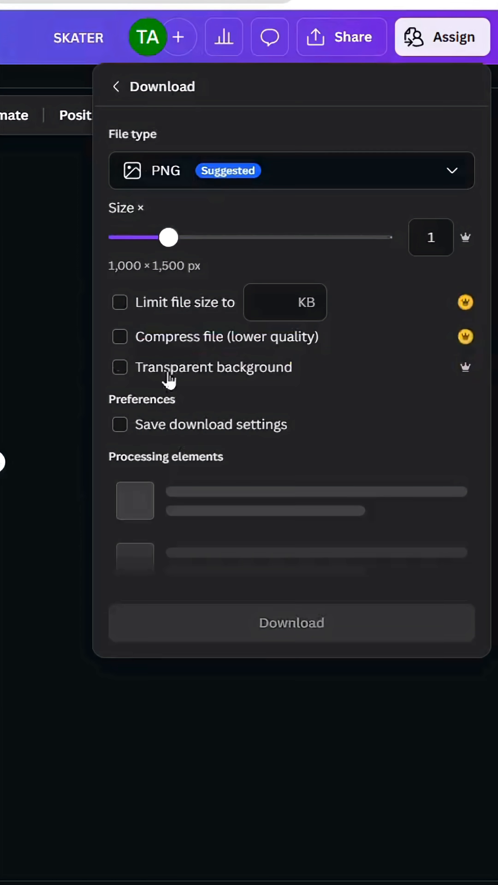
Export the outlined photo as PNG with Transparent background ticked.
click(120, 367)
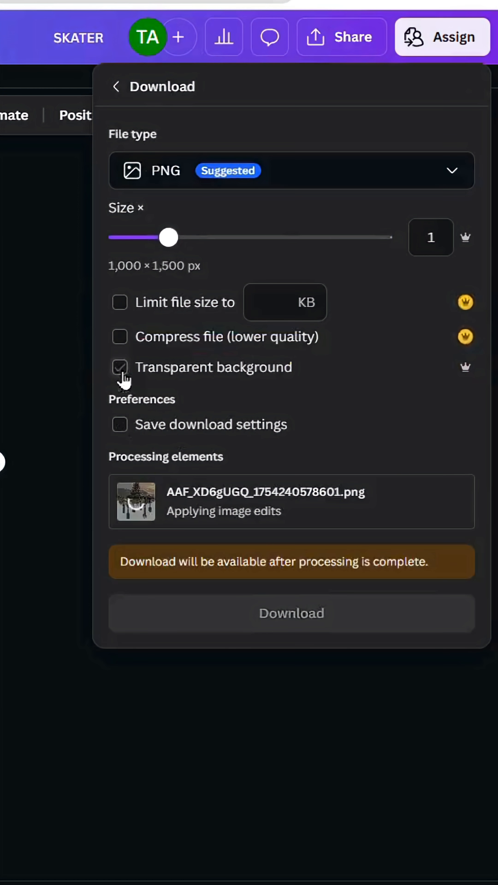
drag(168, 237, 205, 236)
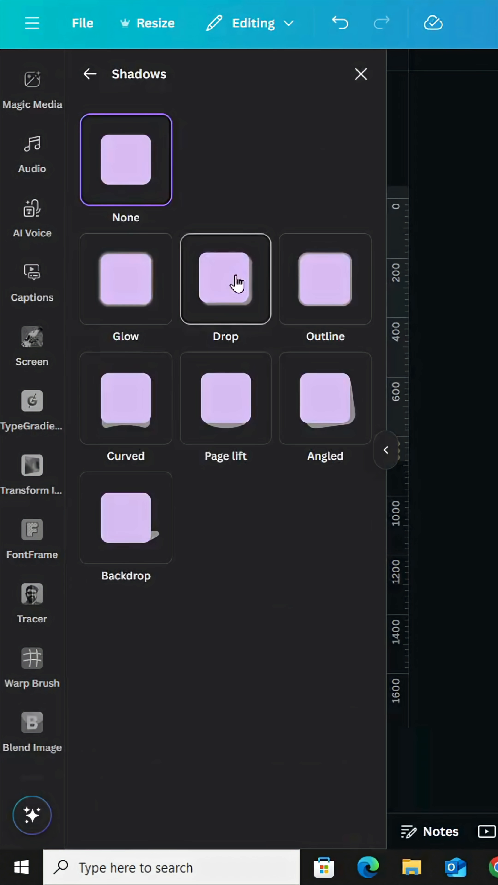
Apply a Drop shadow with angle 51 and distance 35.
click(224, 281)
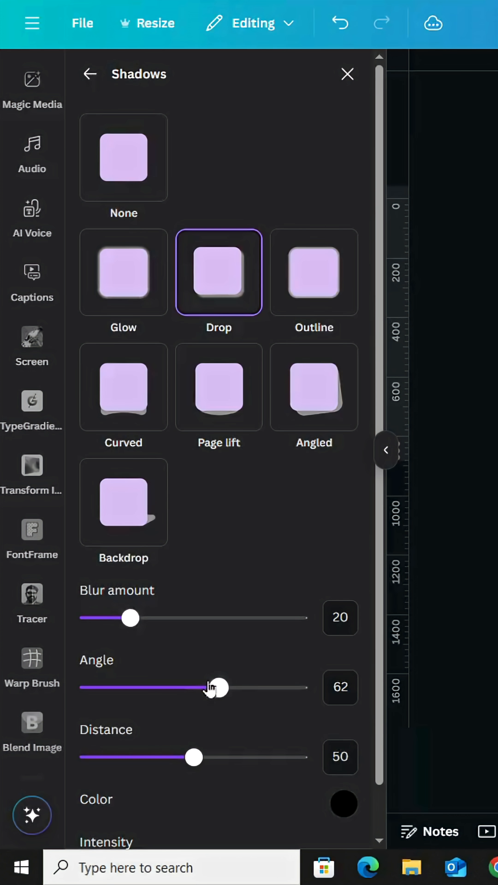
drag(217, 687, 196, 687)
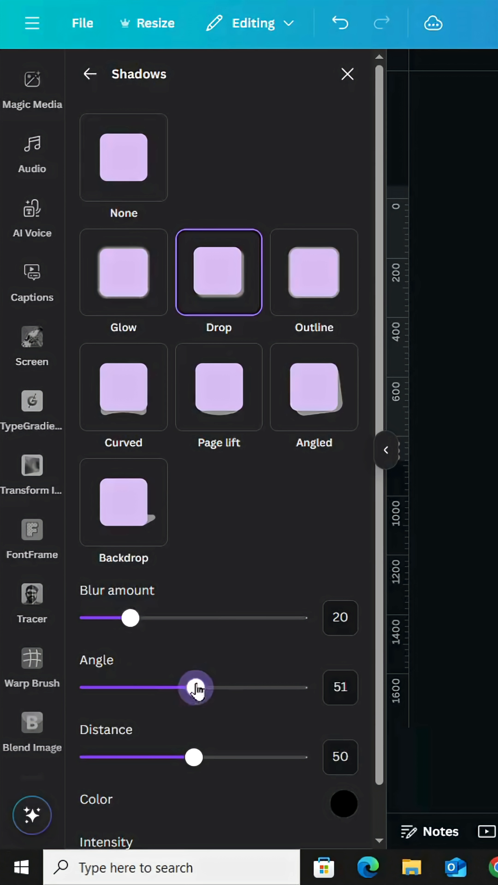
drag(194, 757, 163, 757)
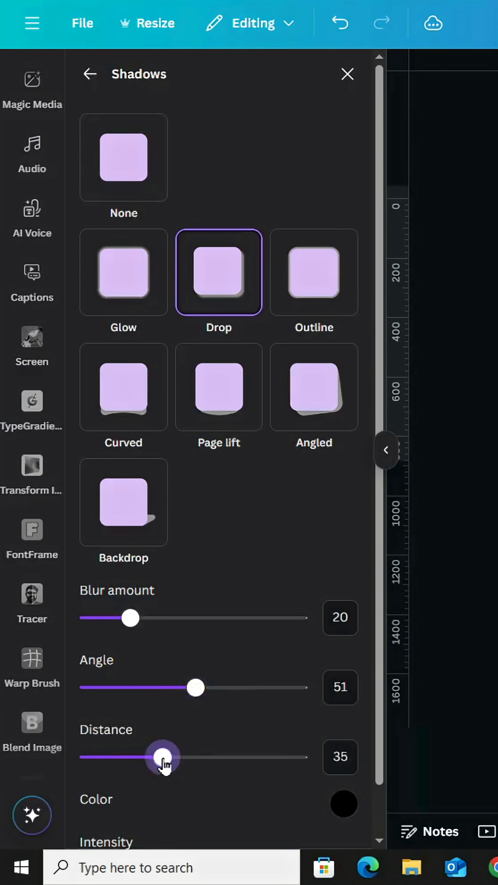
scroll(down, 3)
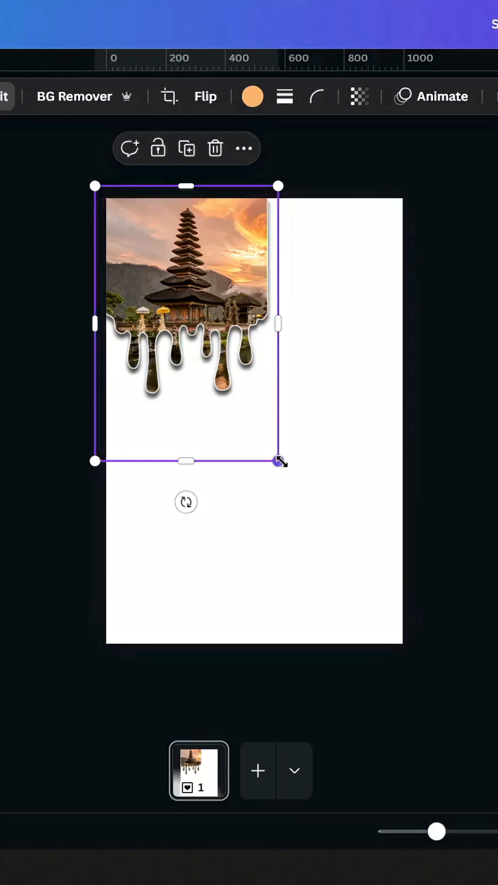
Scale the shadowed temple photo up until it covers the whole page.
drag(278, 461, 409, 658)
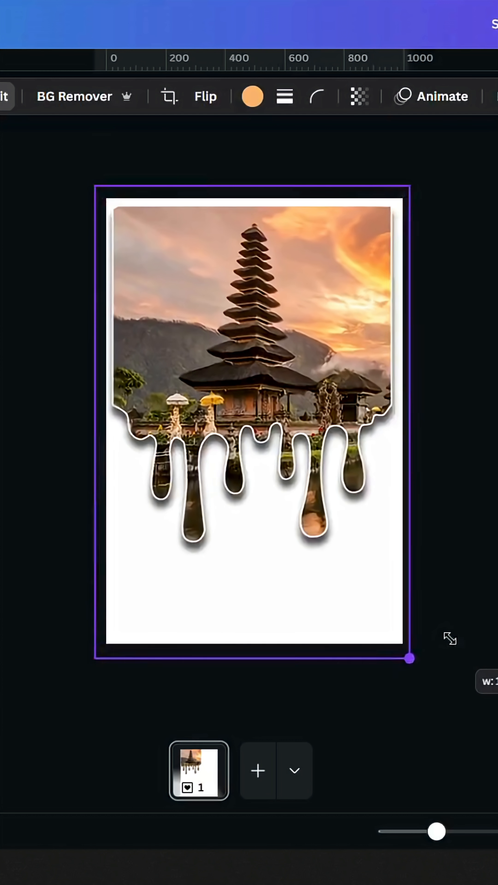
drag(408, 658, 85, 175)
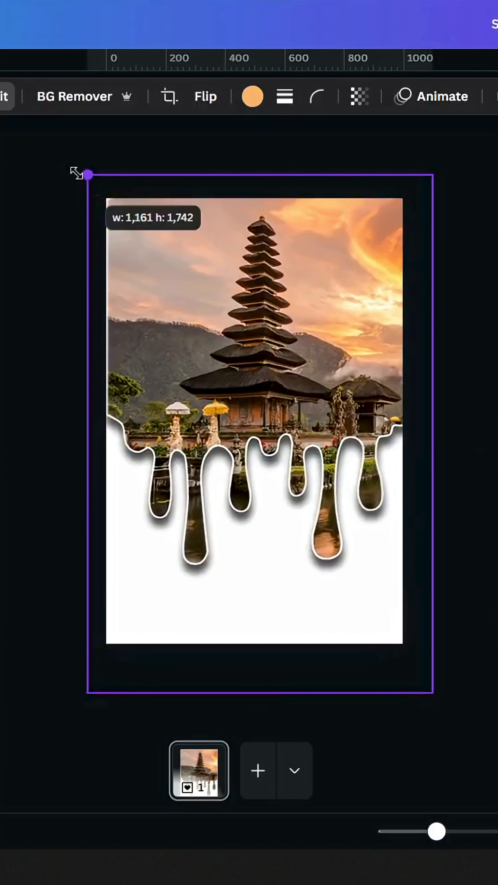
click(247, 402)
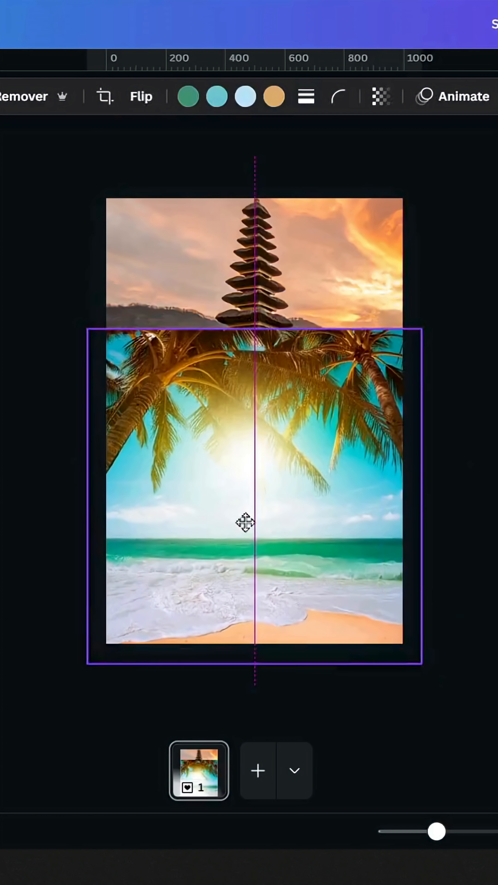
Send the beach photo backward so its sea and palms show beneath the temple's drips.
right_click(245, 524)
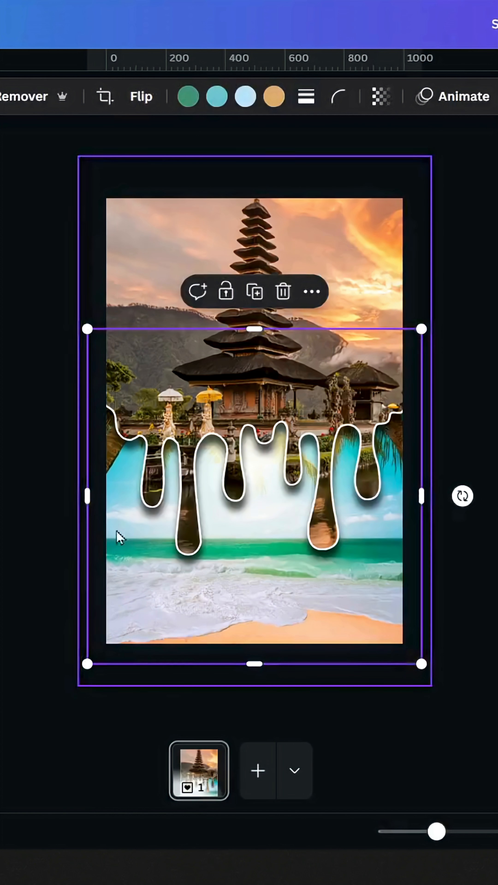
click(256, 350)
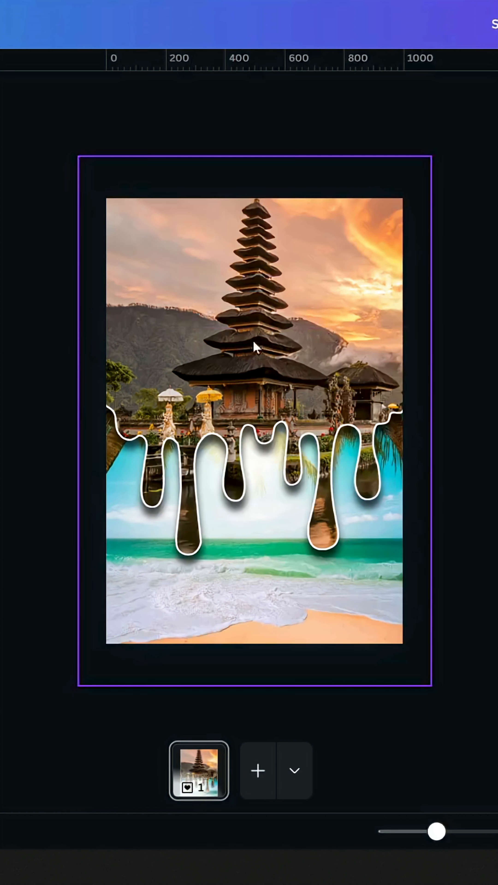